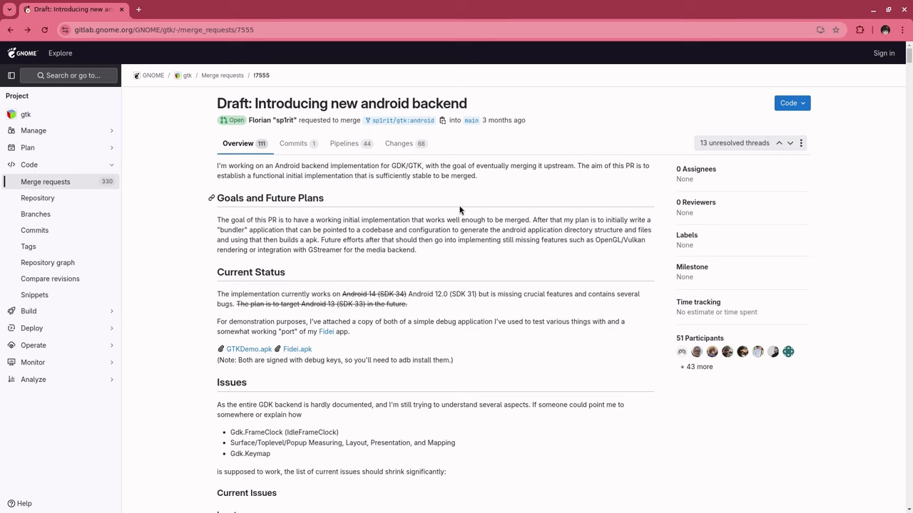
{"action": "mouse_move", "coordinate": [374, 106]}
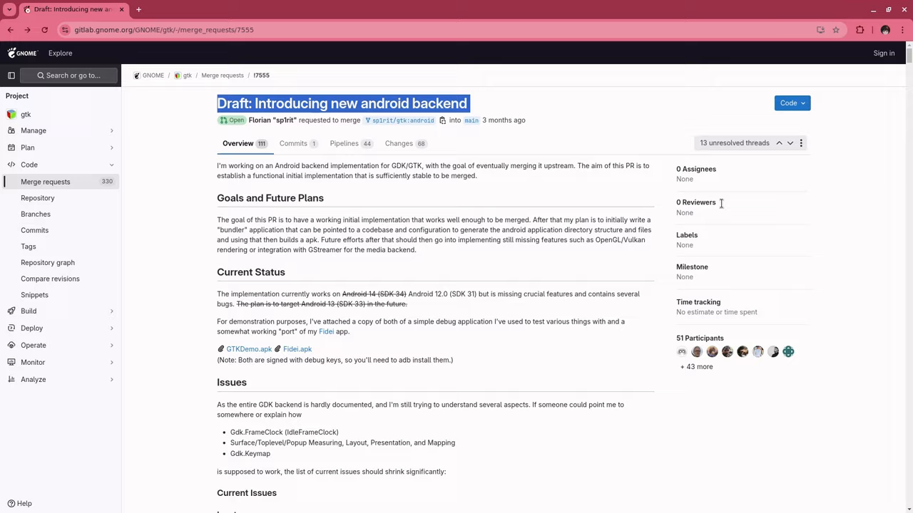
- Scroll merge request 7555 down to the author's sp1ritCS/gtk-android-builder comment
{"action": "scroll", "scroll_direction": "down", "scroll_amount": 3}
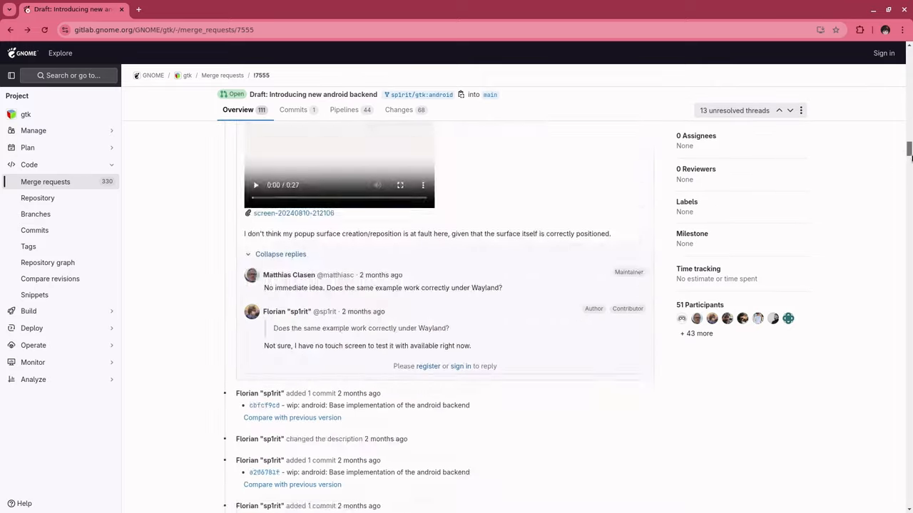
{"action": "scroll", "scroll_direction": "down", "scroll_amount": 3}
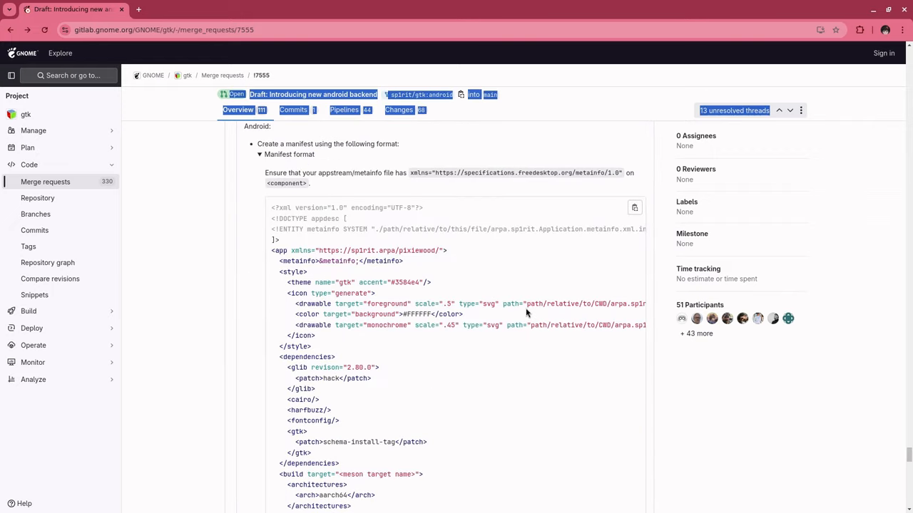
{"action": "scroll", "scroll_direction": "down", "scroll_amount": 3}
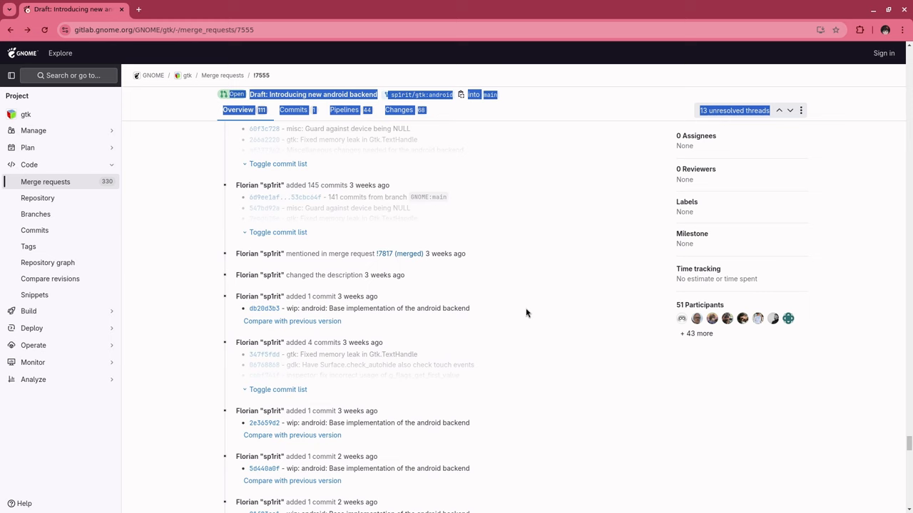
{"action": "scroll", "scroll_direction": "down", "scroll_amount": 3}
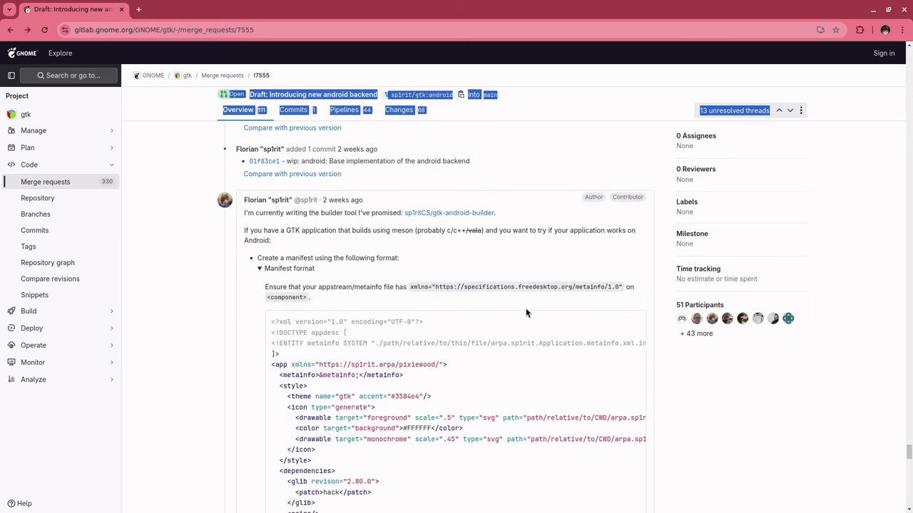
{"action": "mouse_move", "coordinate": [387, 259]}
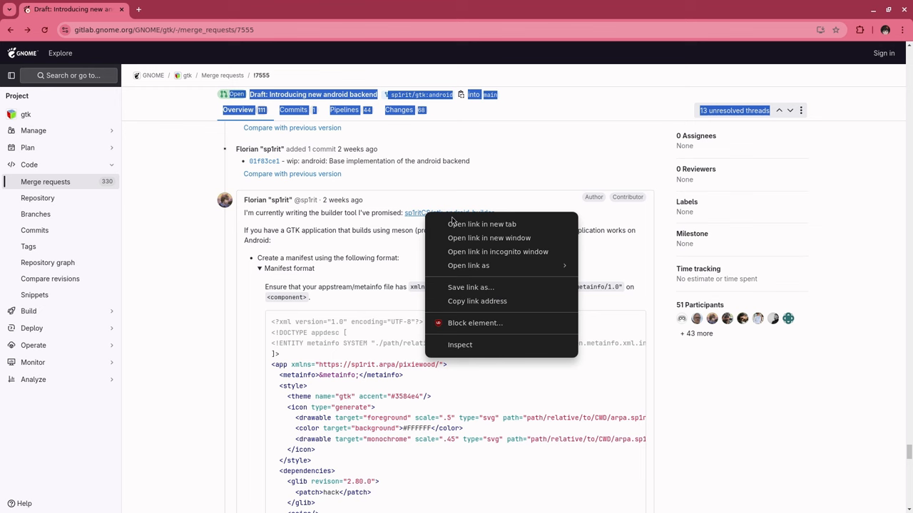
- Open gtk-android-builder in a new tab, view its empty Issues list, then return to the MR
{"action": "left_click", "coordinate": [480, 224]}
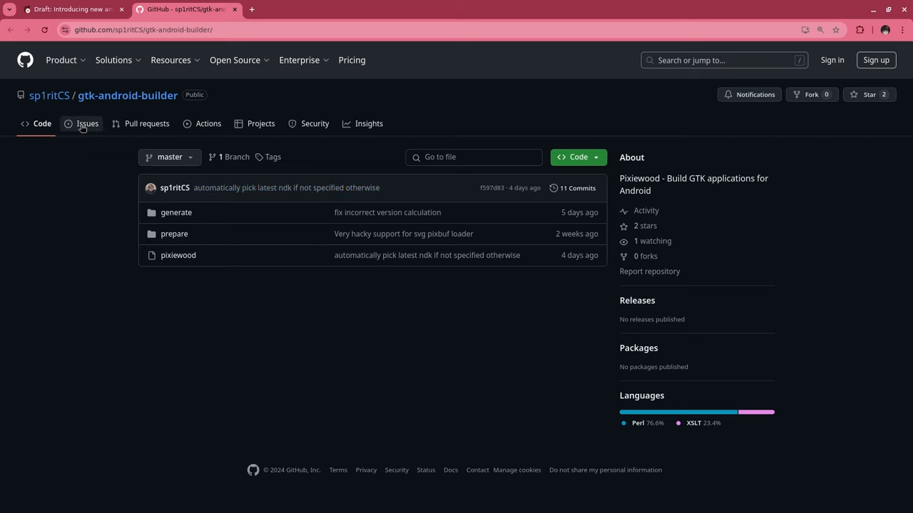
{"action": "left_click", "coordinate": [87, 123]}
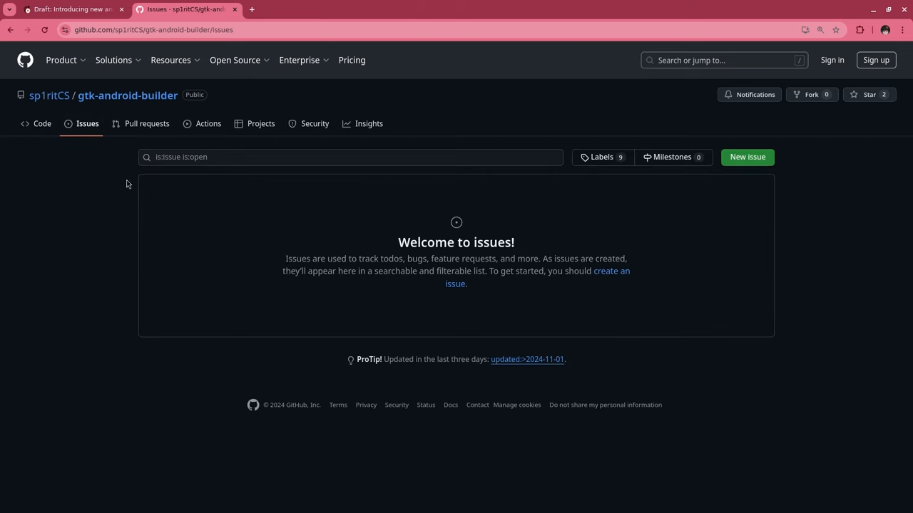
{"action": "left_click", "coordinate": [71, 9]}
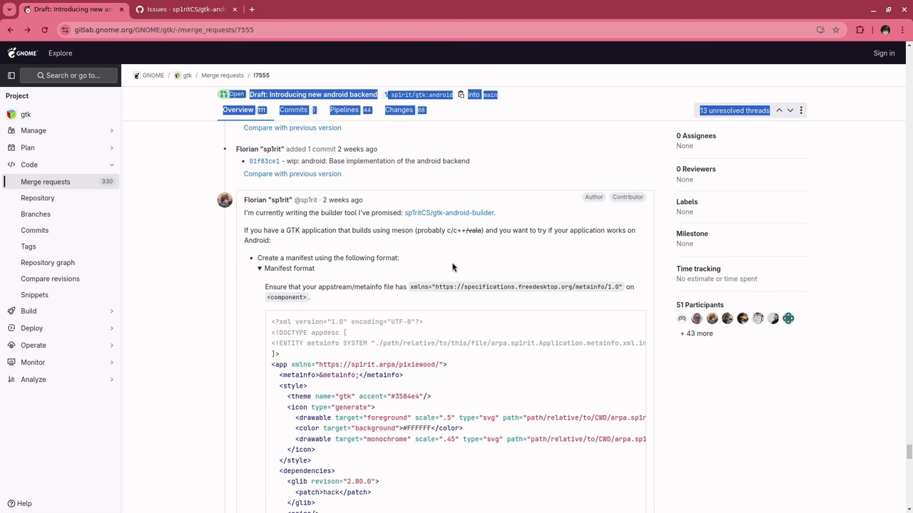
{"action": "scroll", "scroll_direction": "down", "scroll_amount": 3}
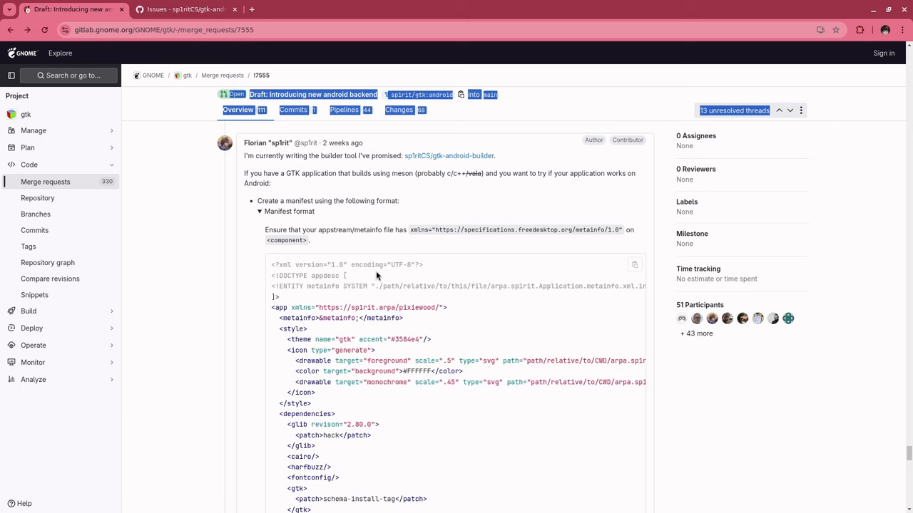
{"action": "mouse_move", "coordinate": [376, 227]}
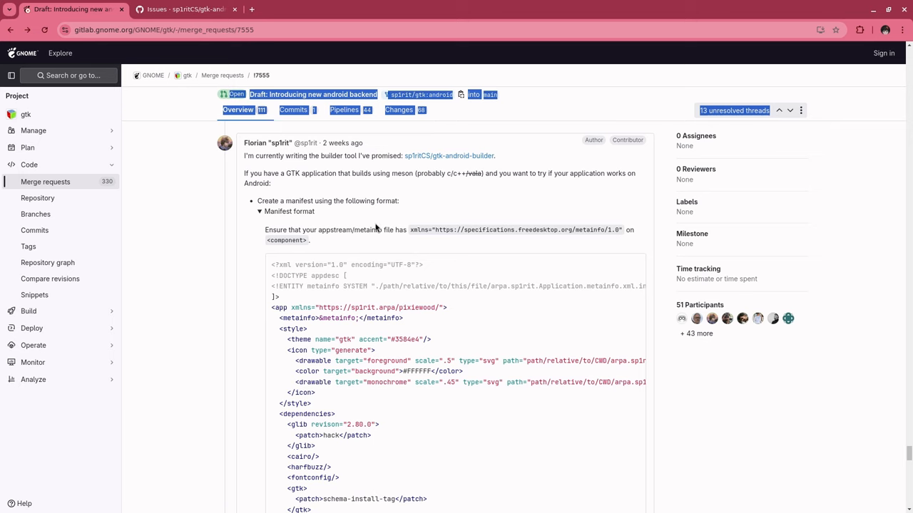
{"action": "scroll", "scroll_direction": "down", "scroll_amount": 3}
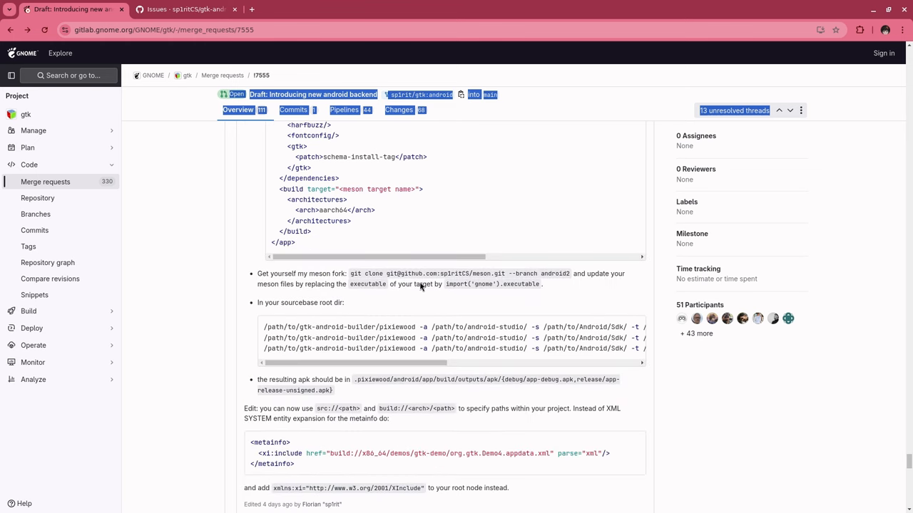
{"action": "scroll", "scroll_direction": "down", "scroll_amount": 3}
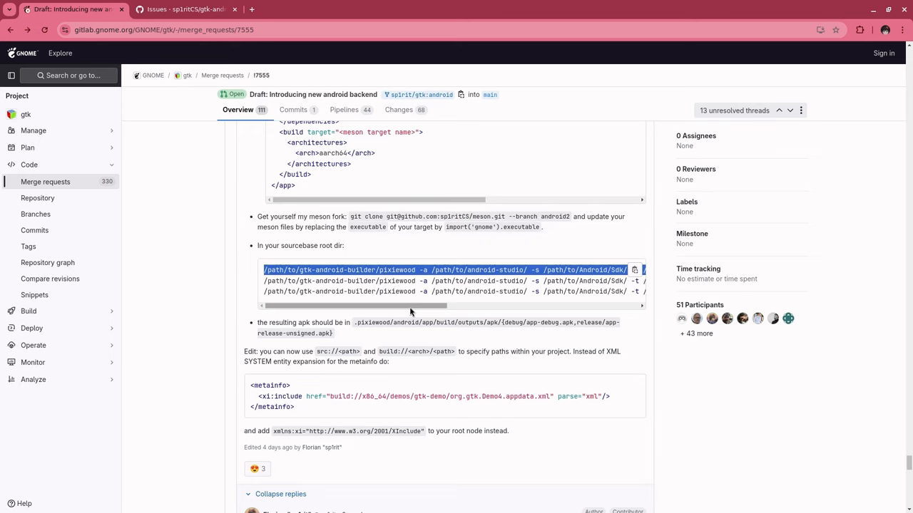
{"action": "mouse_move", "coordinate": [397, 315]}
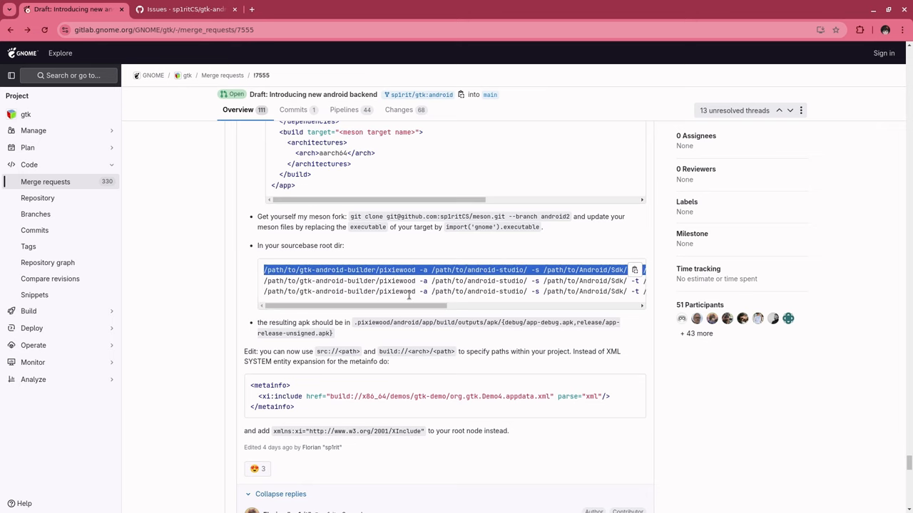
{"action": "scroll", "scroll_direction": "right", "scroll_amount": 3}
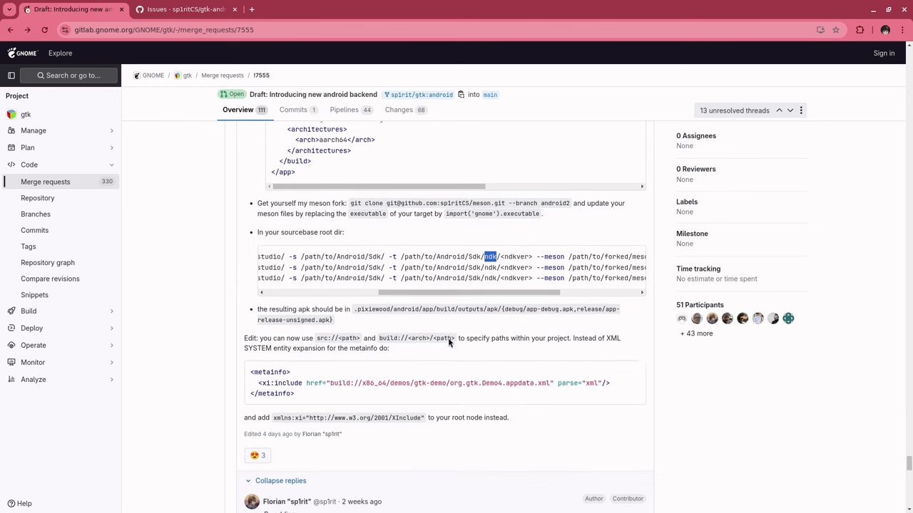
{"action": "scroll", "scroll_direction": "down", "scroll_amount": 3}
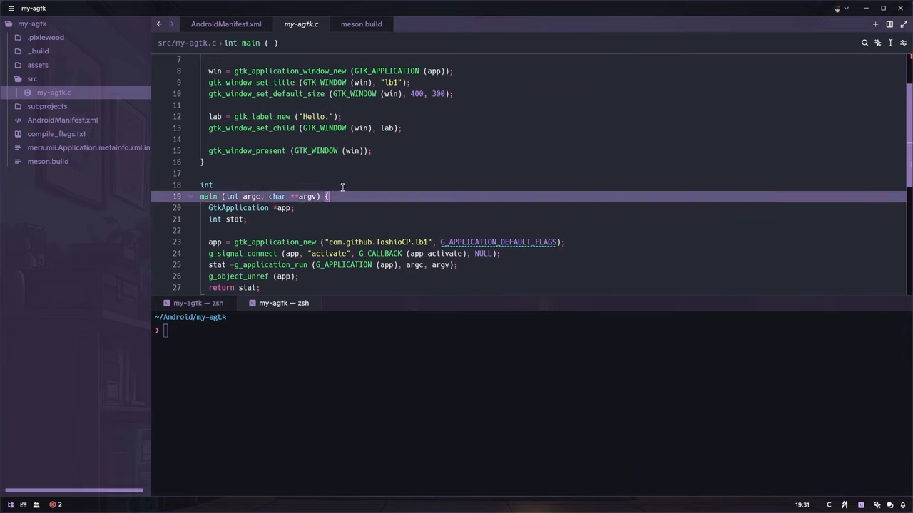
{"action": "mouse_move", "coordinate": [391, 187]}
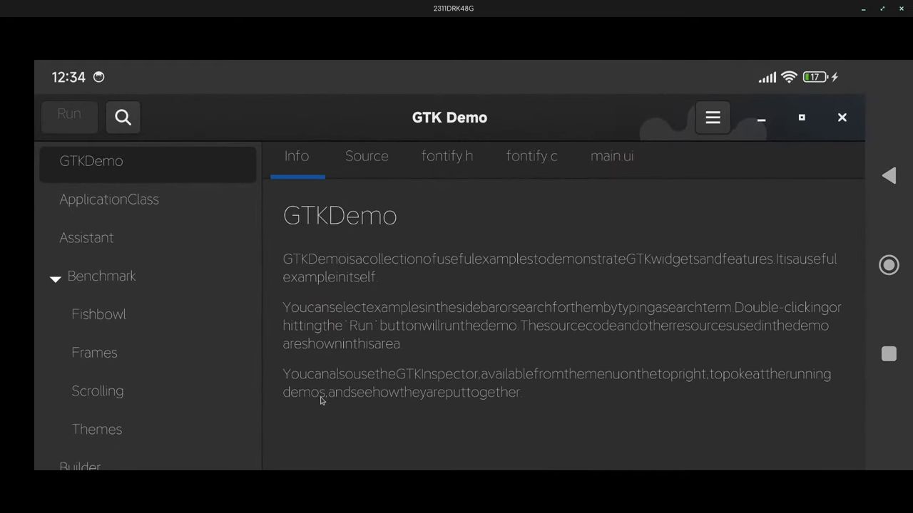
- Show the About GTKDemo dialog from the sidebar's hamburger menu, revealing version 4.17.0
{"action": "scroll", "scroll_direction": "down", "scroll_amount": 3}
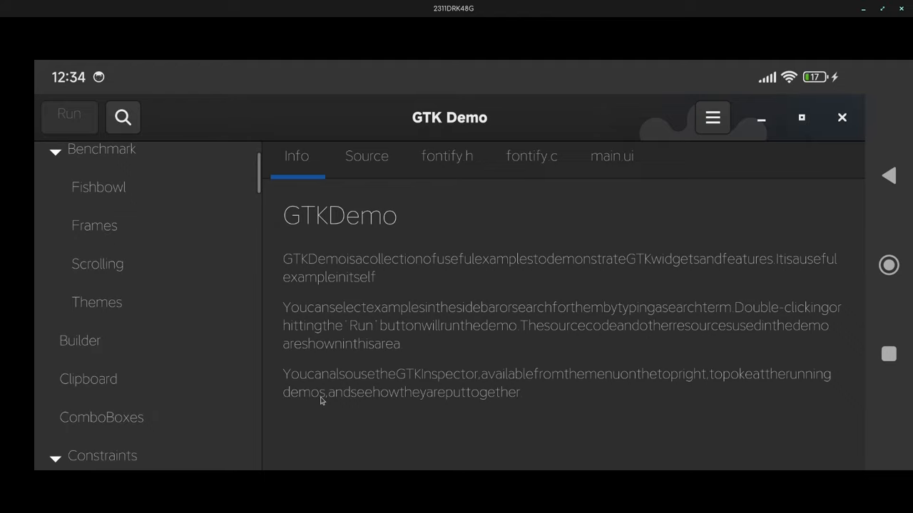
{"action": "left_click", "coordinate": [712, 117]}
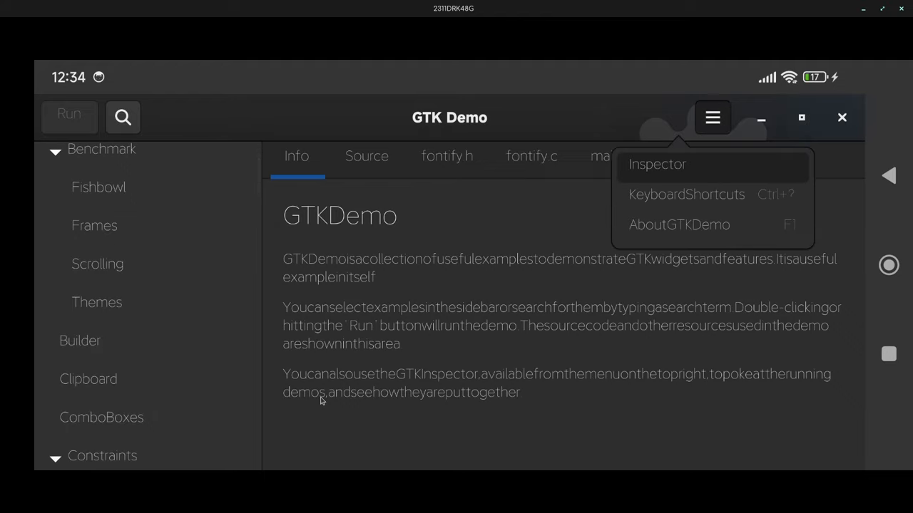
{"action": "left_click", "coordinate": [679, 225]}
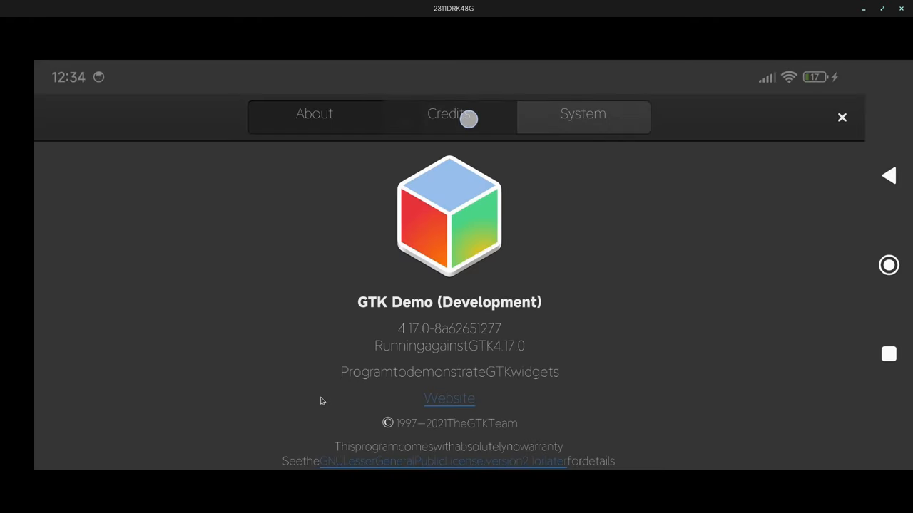
- Close the About dialog and scroll Inspector's Global tab to the Cairo renderer and android input method
{"action": "left_click", "coordinate": [448, 114]}
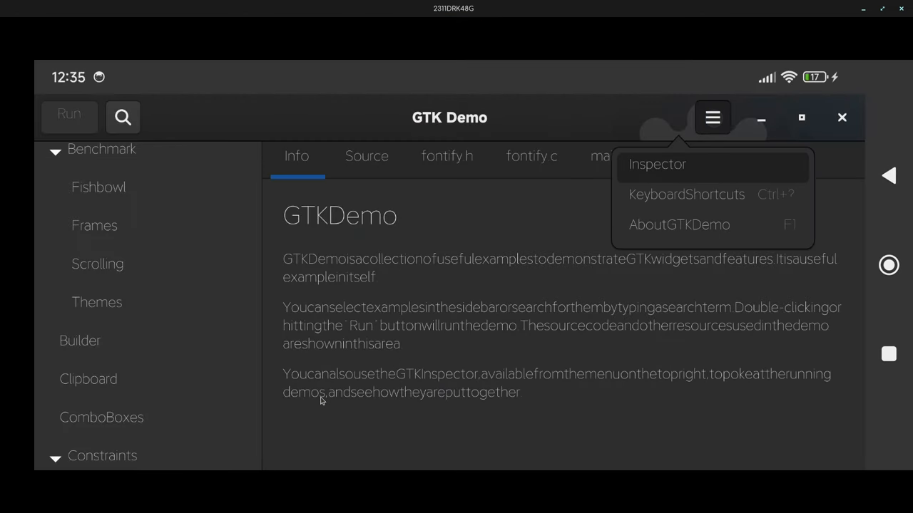
{"action": "mouse_move", "coordinate": [721, 164]}
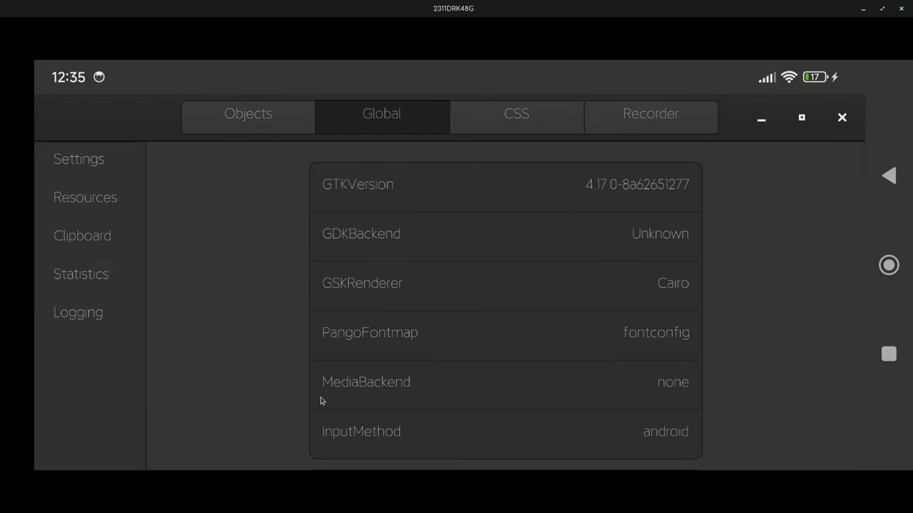
{"action": "scroll", "scroll_direction": "down", "scroll_amount": 3}
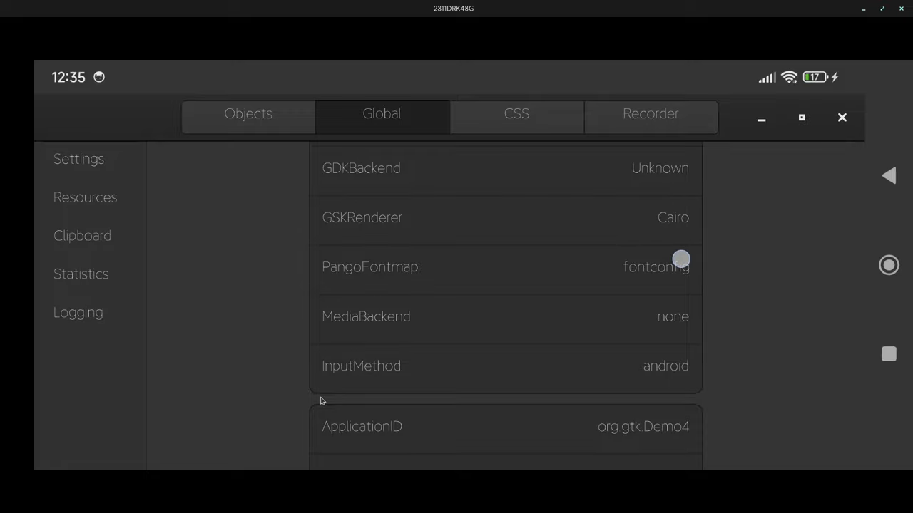
{"action": "mouse_move", "coordinate": [772, 281]}
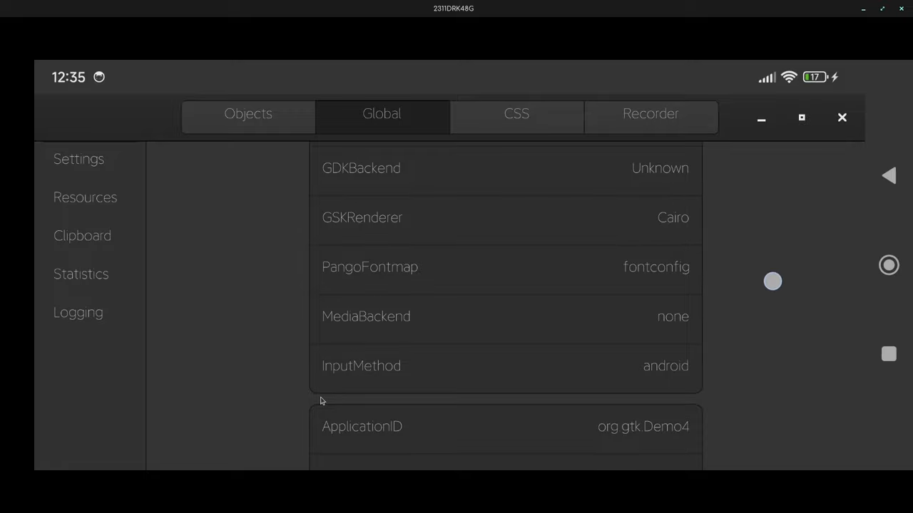